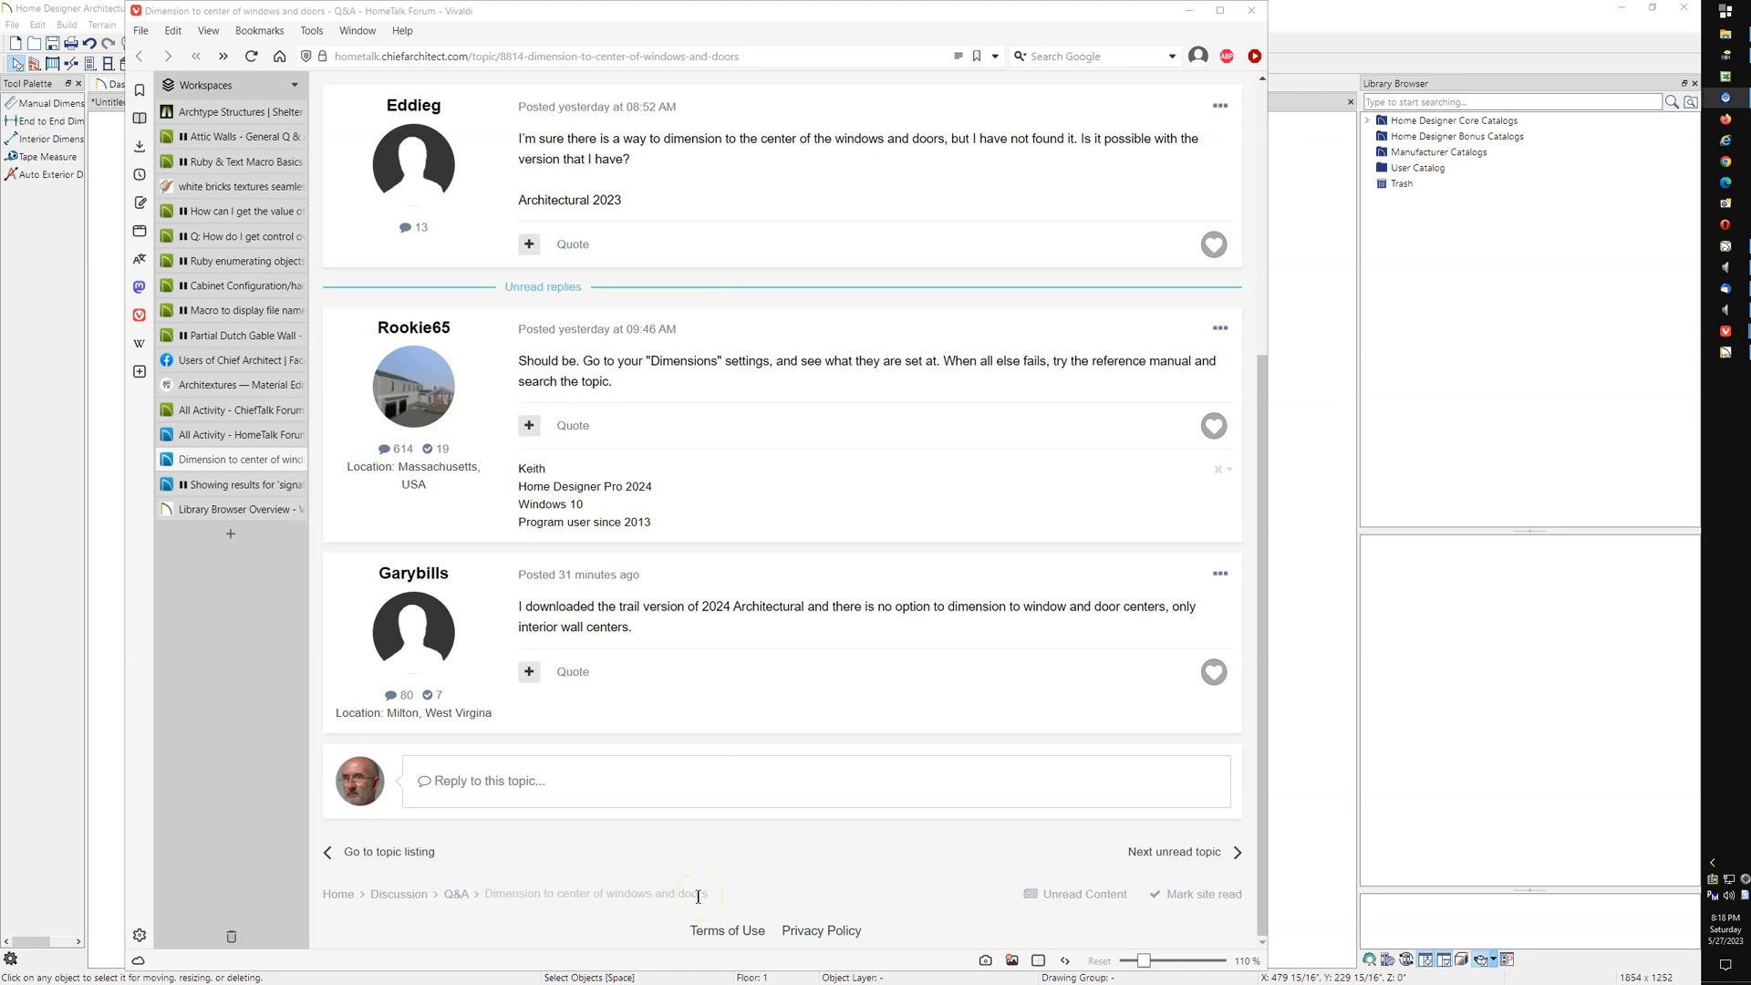
pyautogui.moveTo(695, 894)
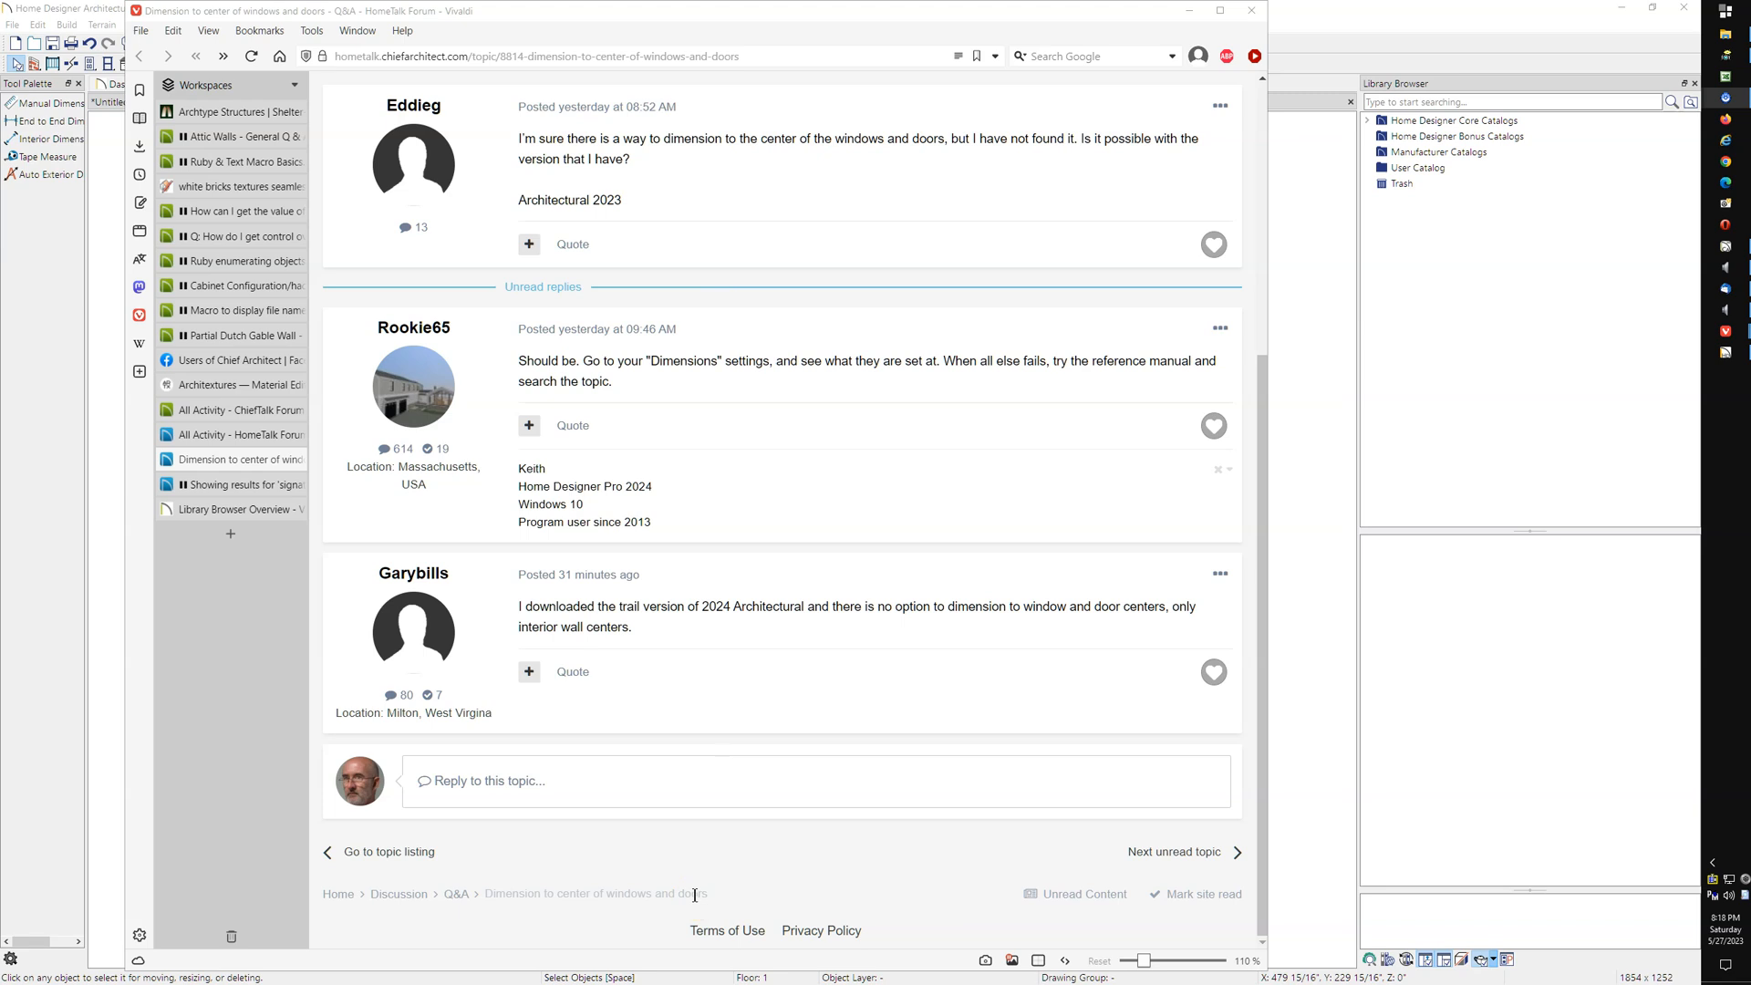
pyautogui.moveTo(36, 600)
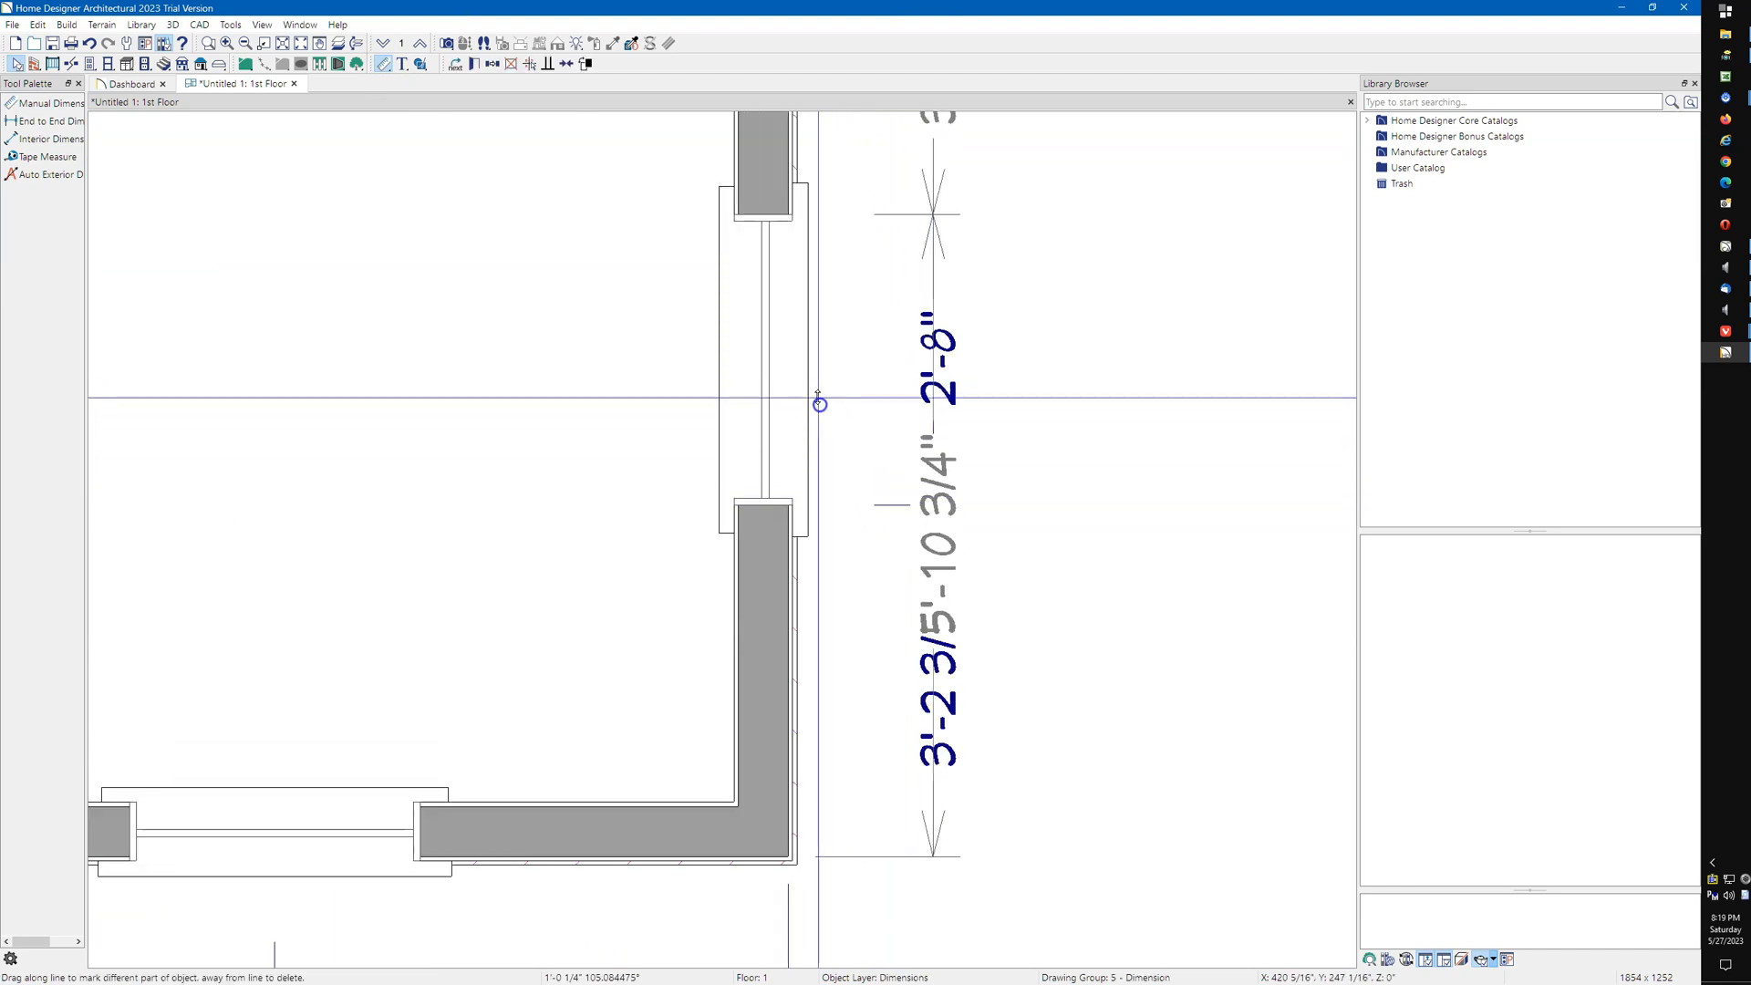
# Add a dimension point at the window's center, splitting the wall dimension into 1'-4" and 4'-6 3/4".
pyautogui.moveTo(819, 402); pyautogui.dragTo(848, 211)
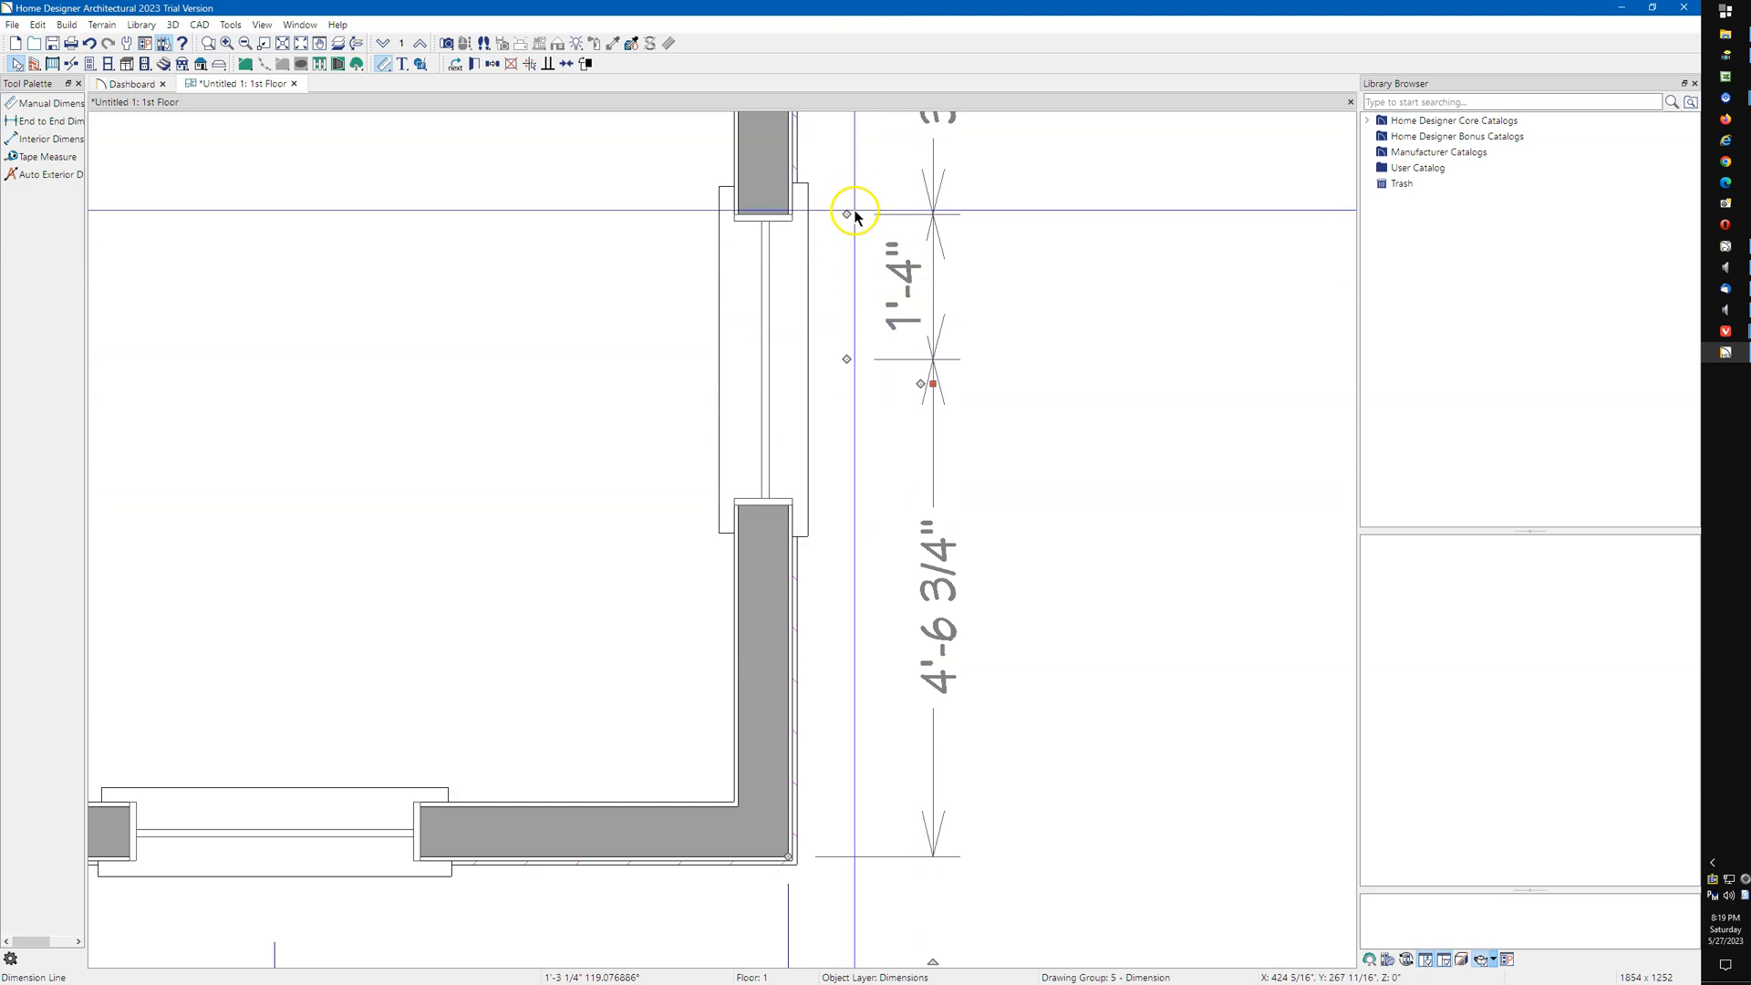